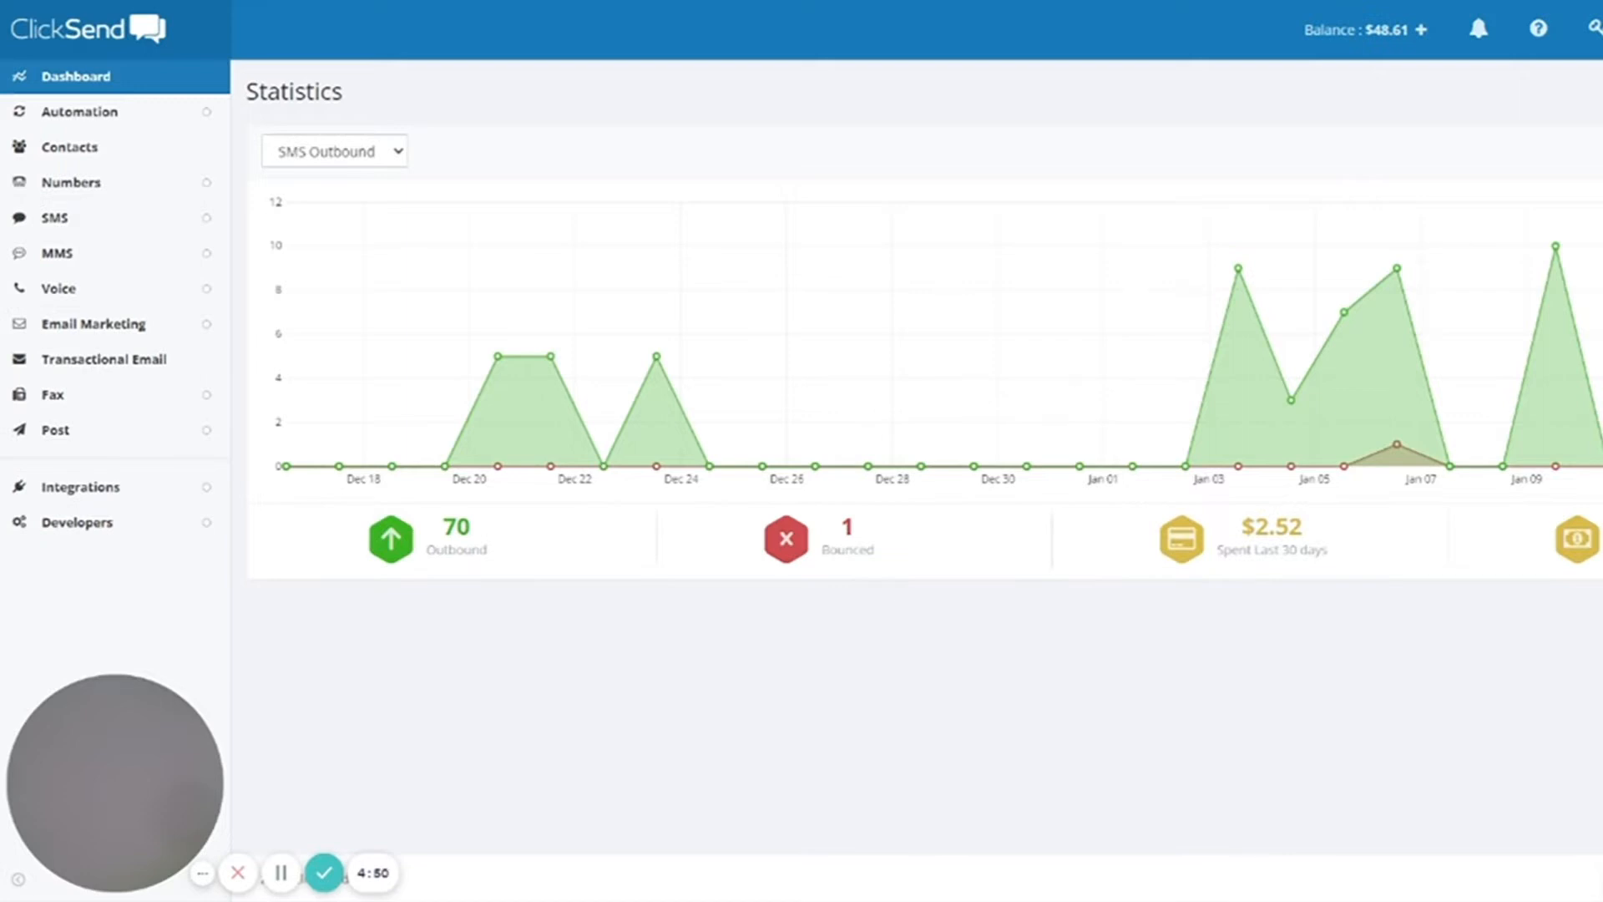
mouse_move(1146, 69)
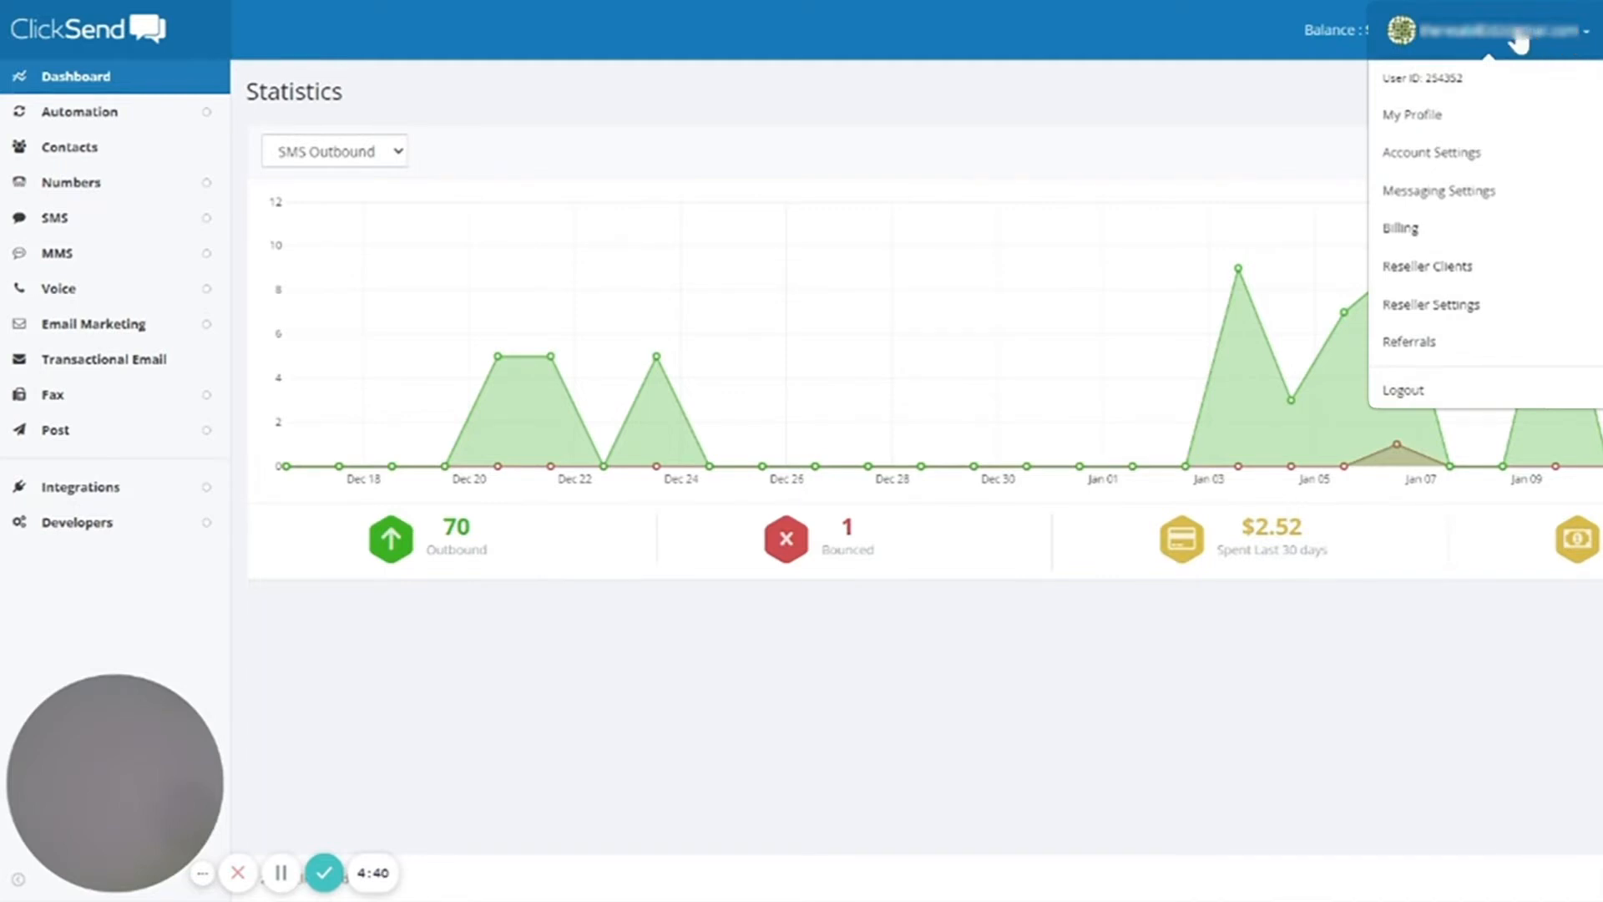
mouse_move(1465, 204)
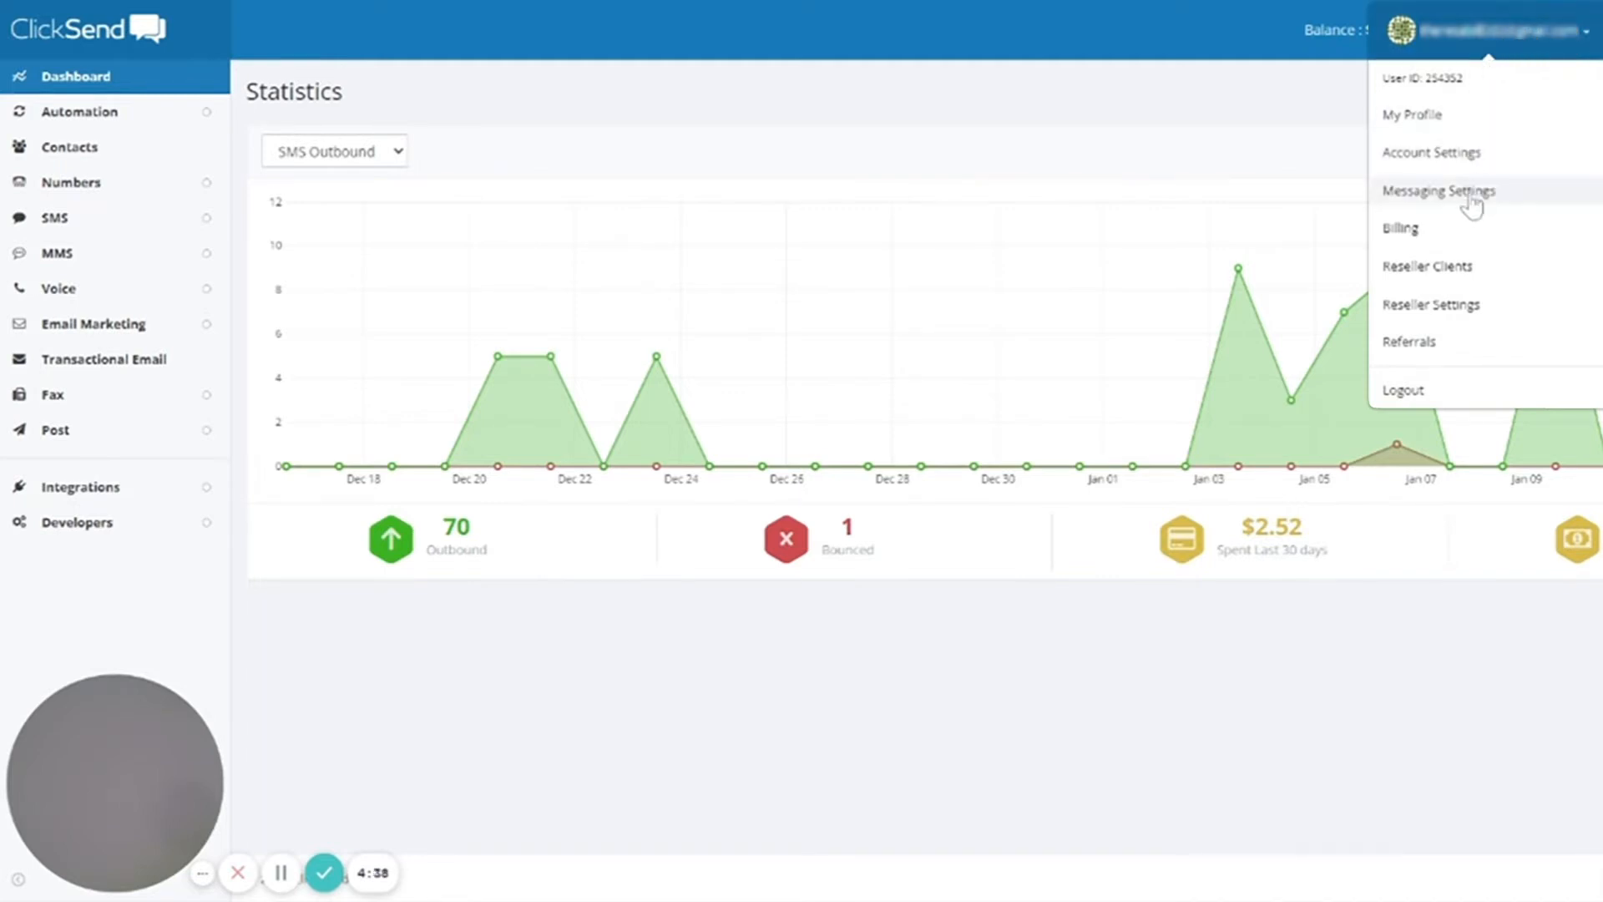
mouse_move(1467, 202)
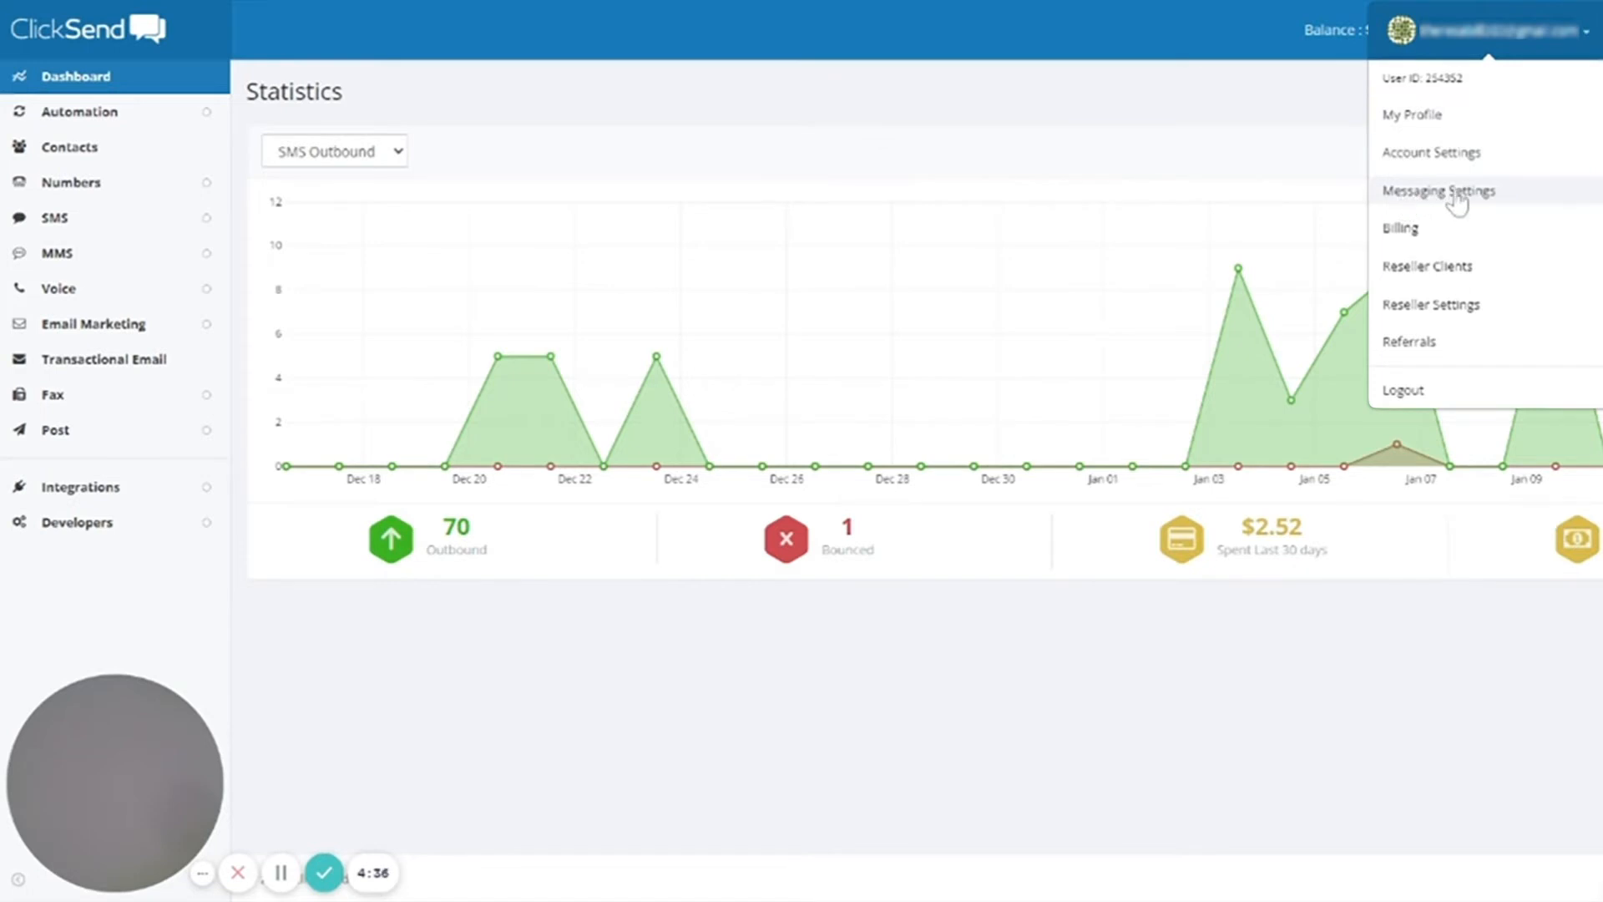
- Go to Messaging Settings listing the SMS & MMS inbound rules
left_click(1442, 189)
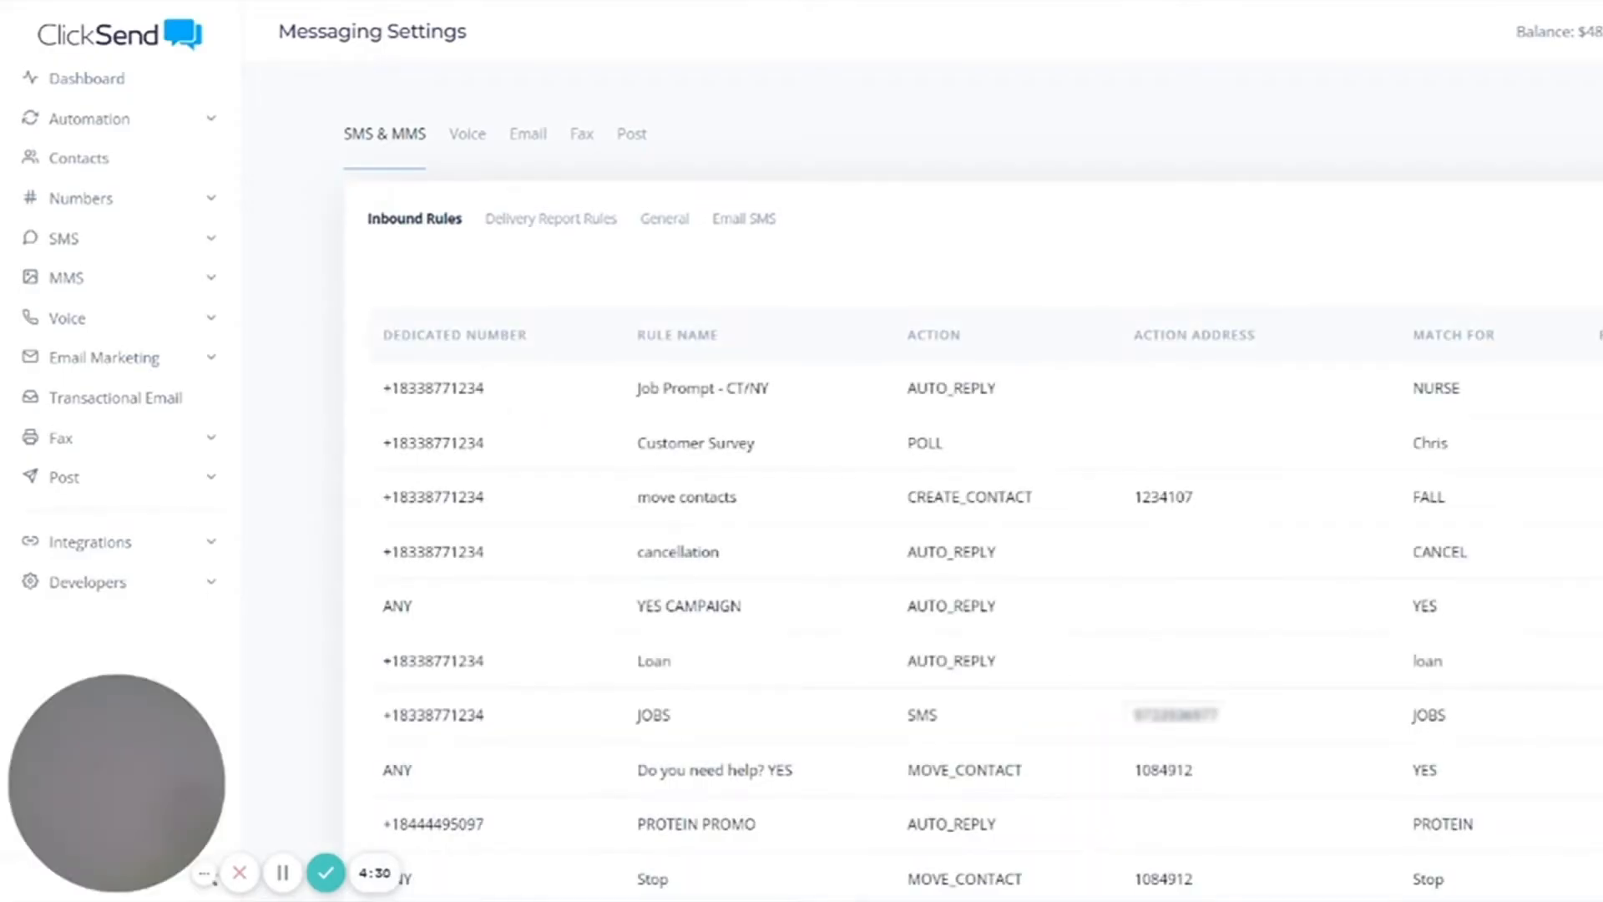
mouse_move(1485, 147)
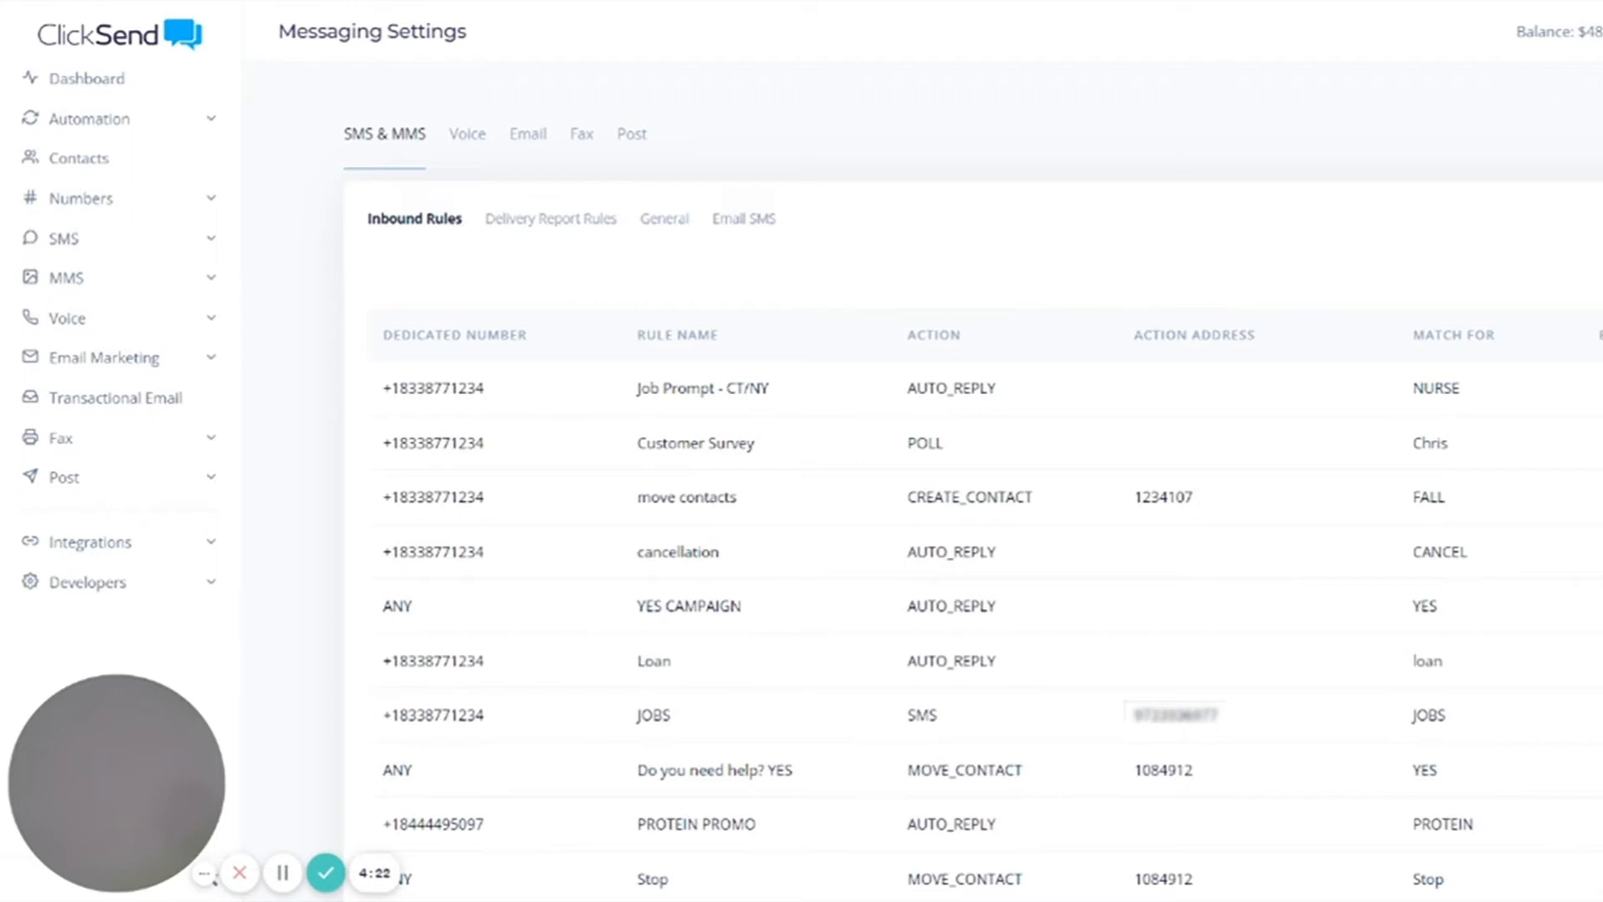
- Bring up the 'Default rule' inbound rule in the Edit Inbound Rule form
scroll("down", 3)
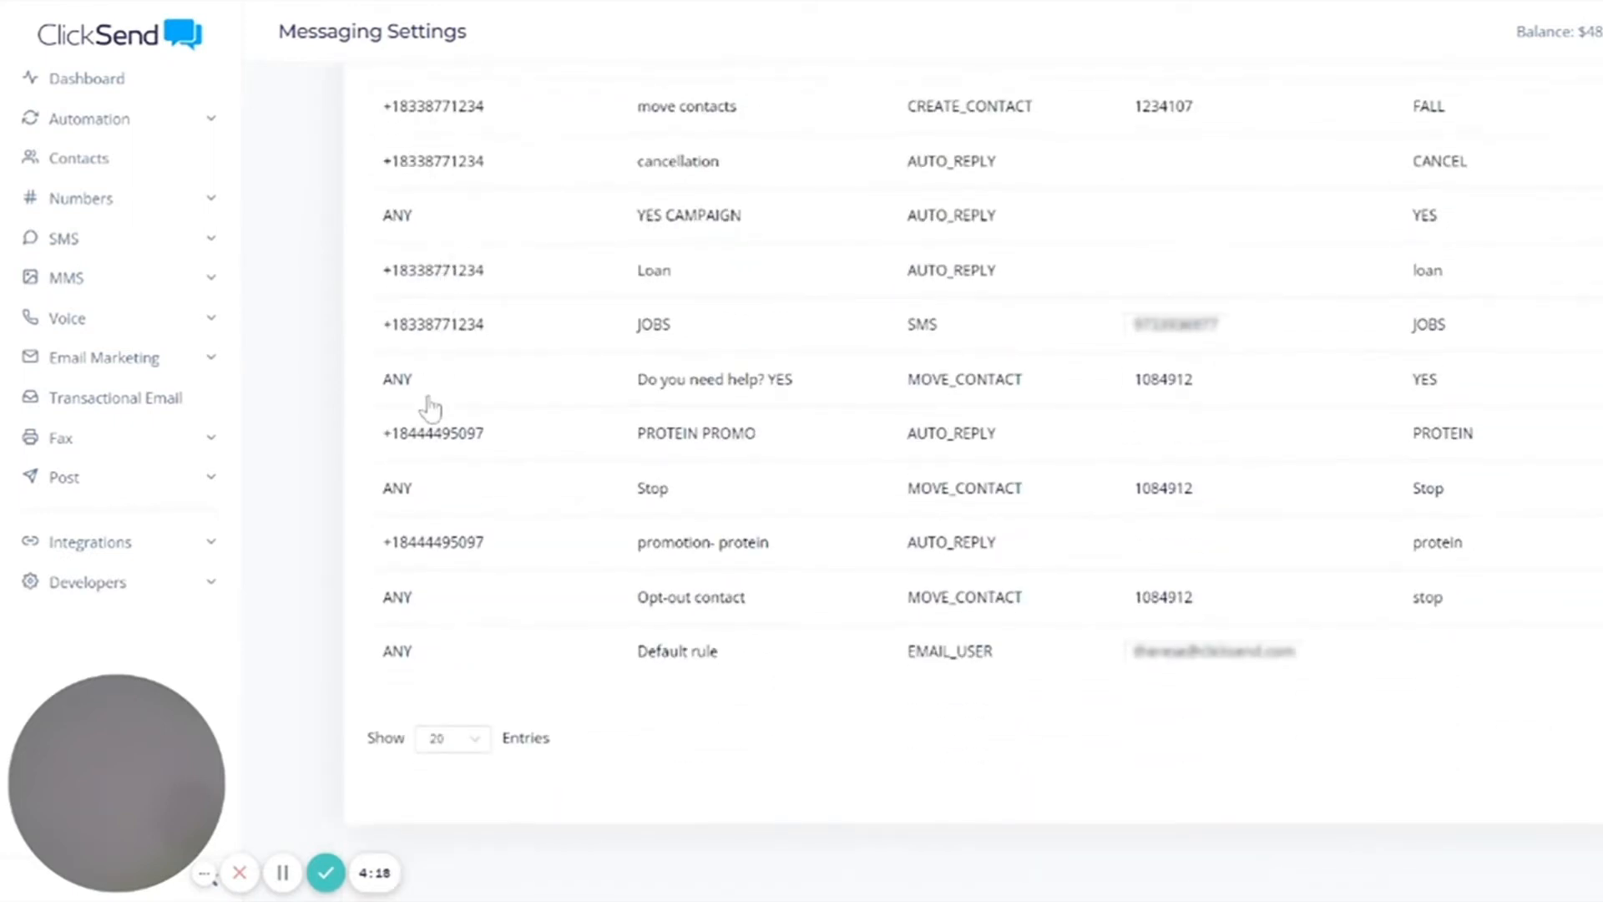
mouse_move(642, 668)
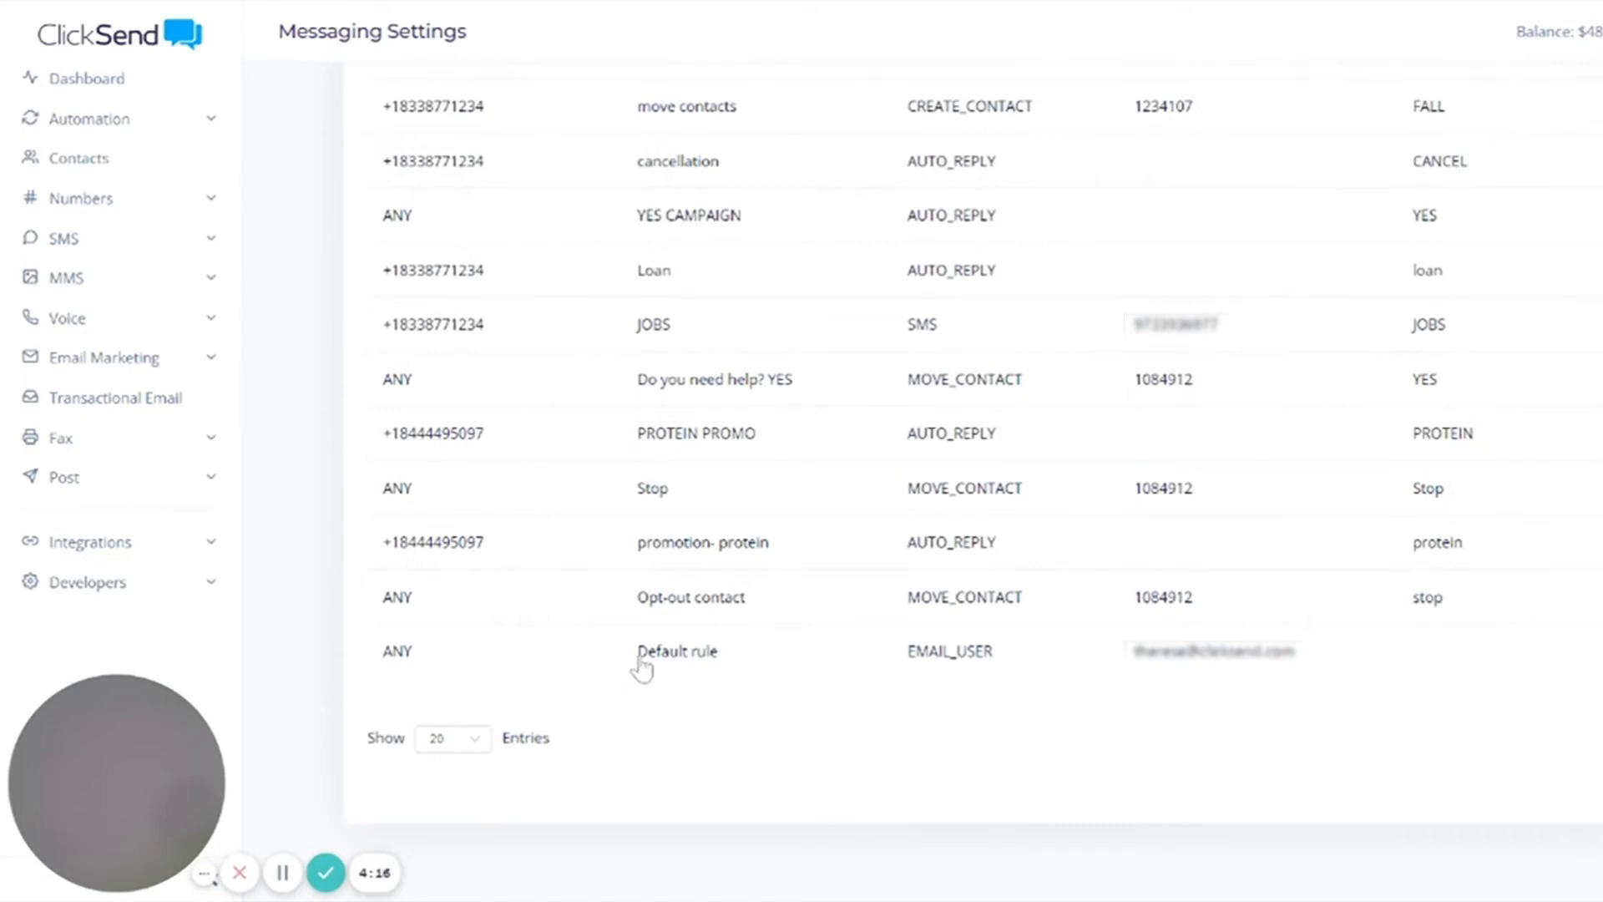
left_click(678, 651)
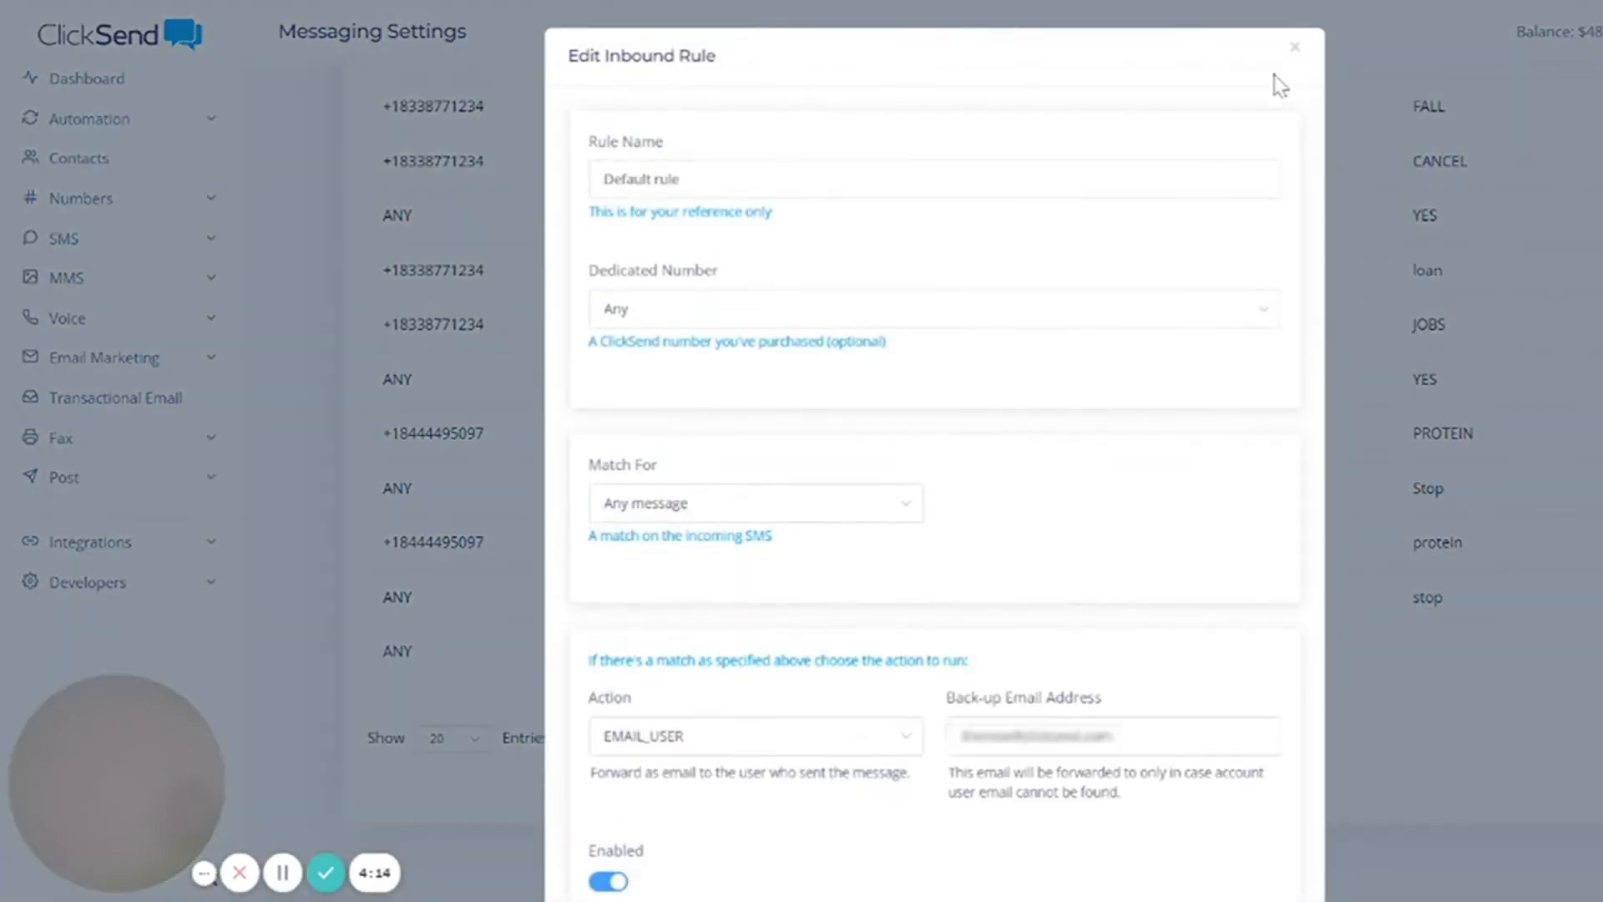
left_click(1293, 47)
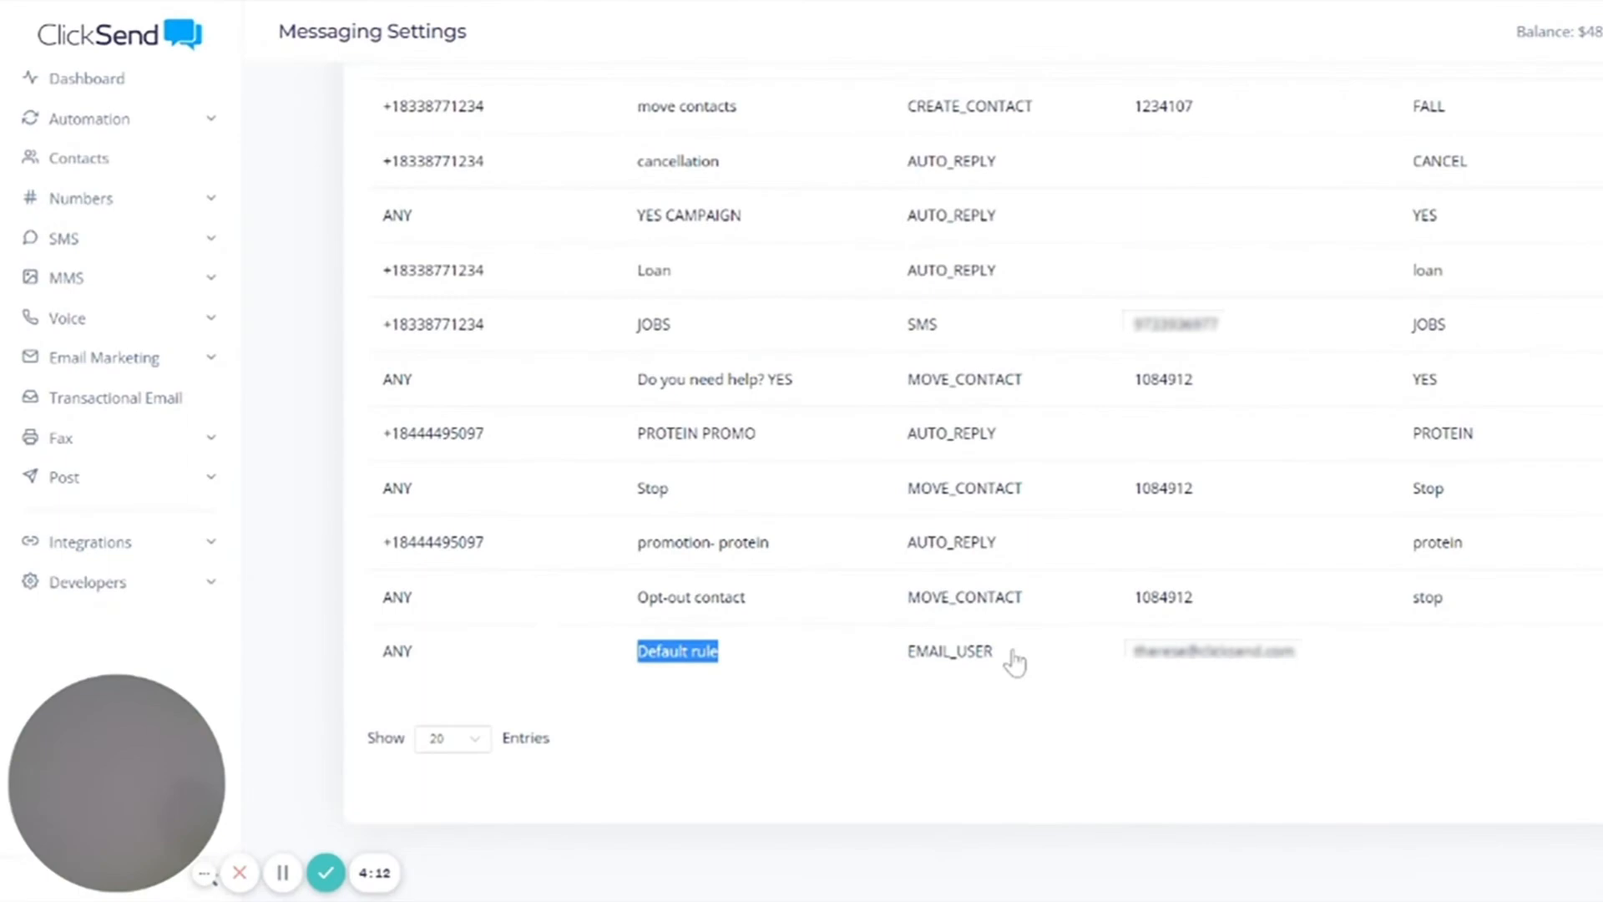
left_click(676, 651)
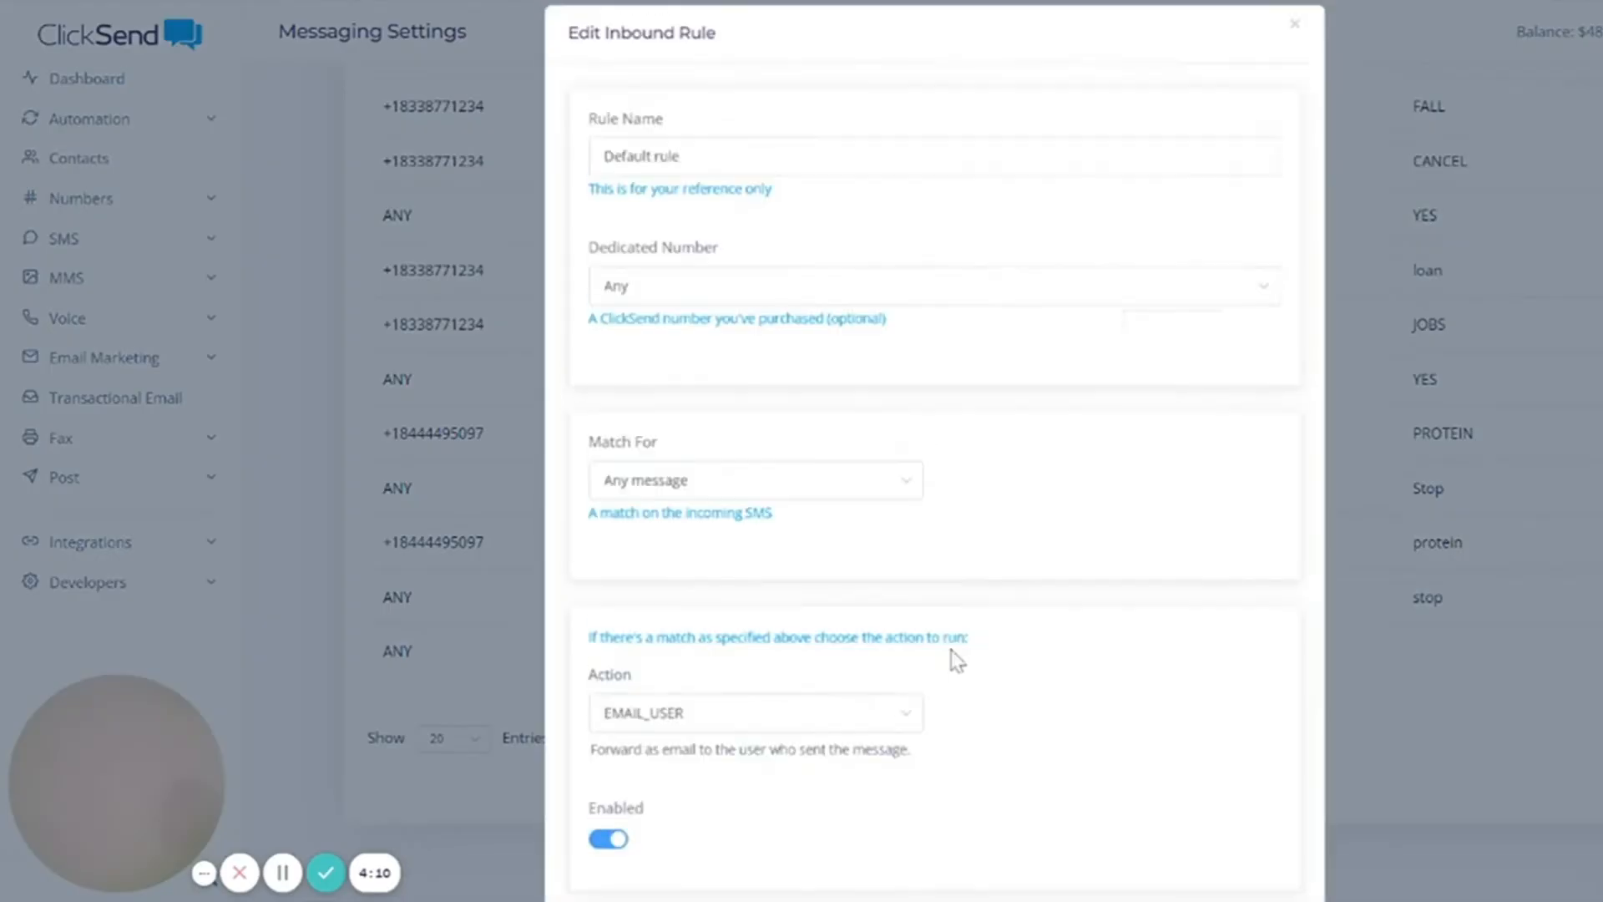
scroll("down", 3)
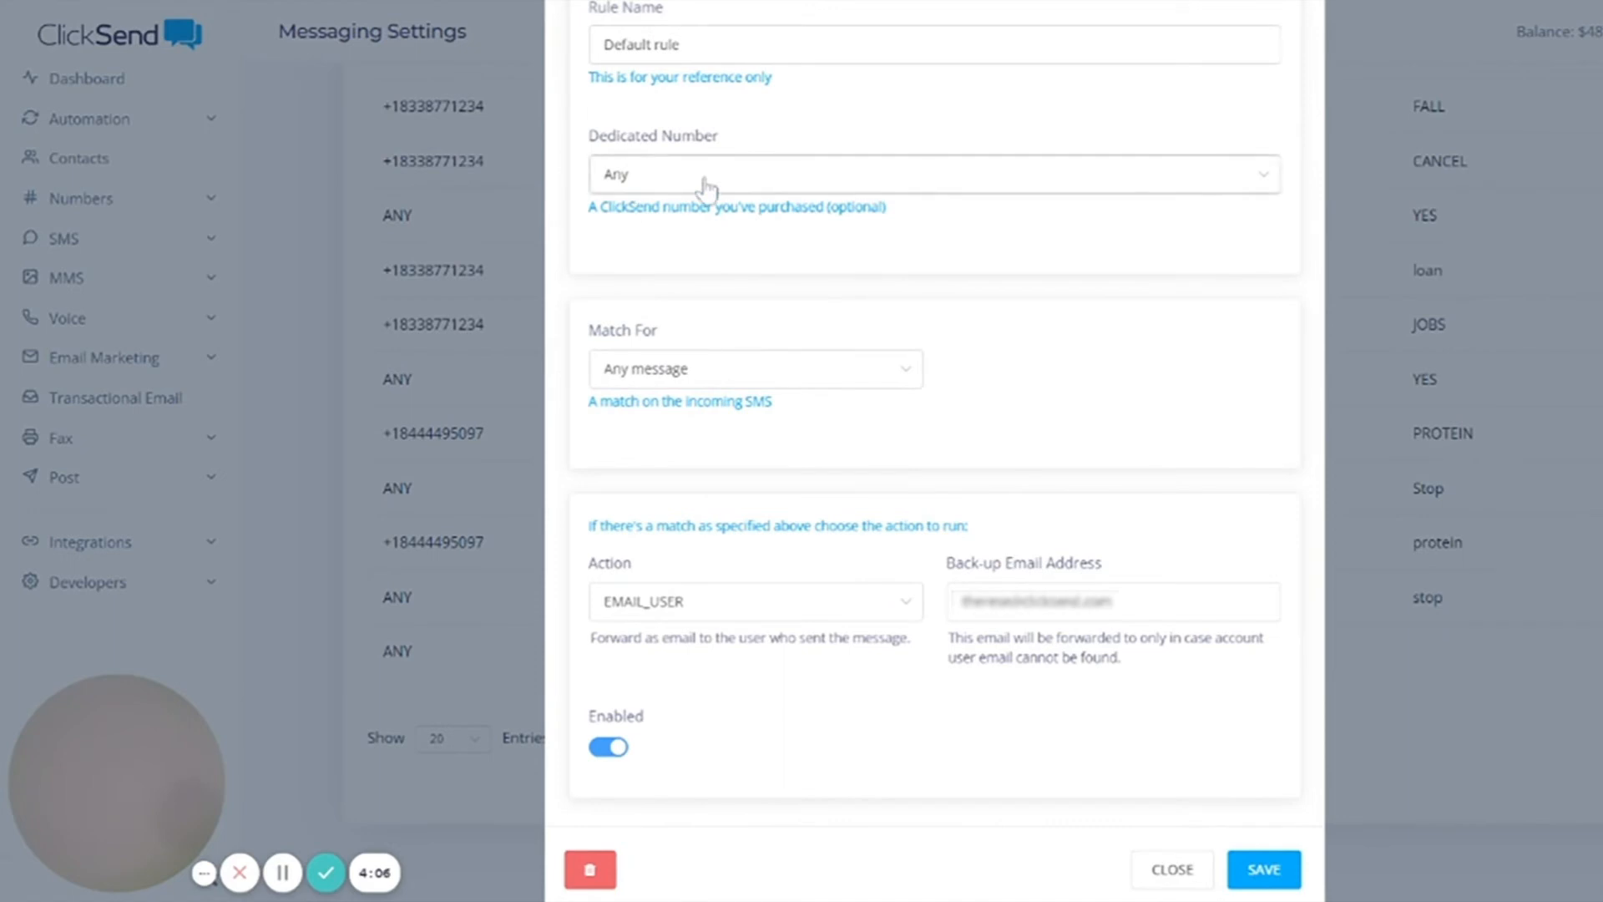
scroll("down", 3)
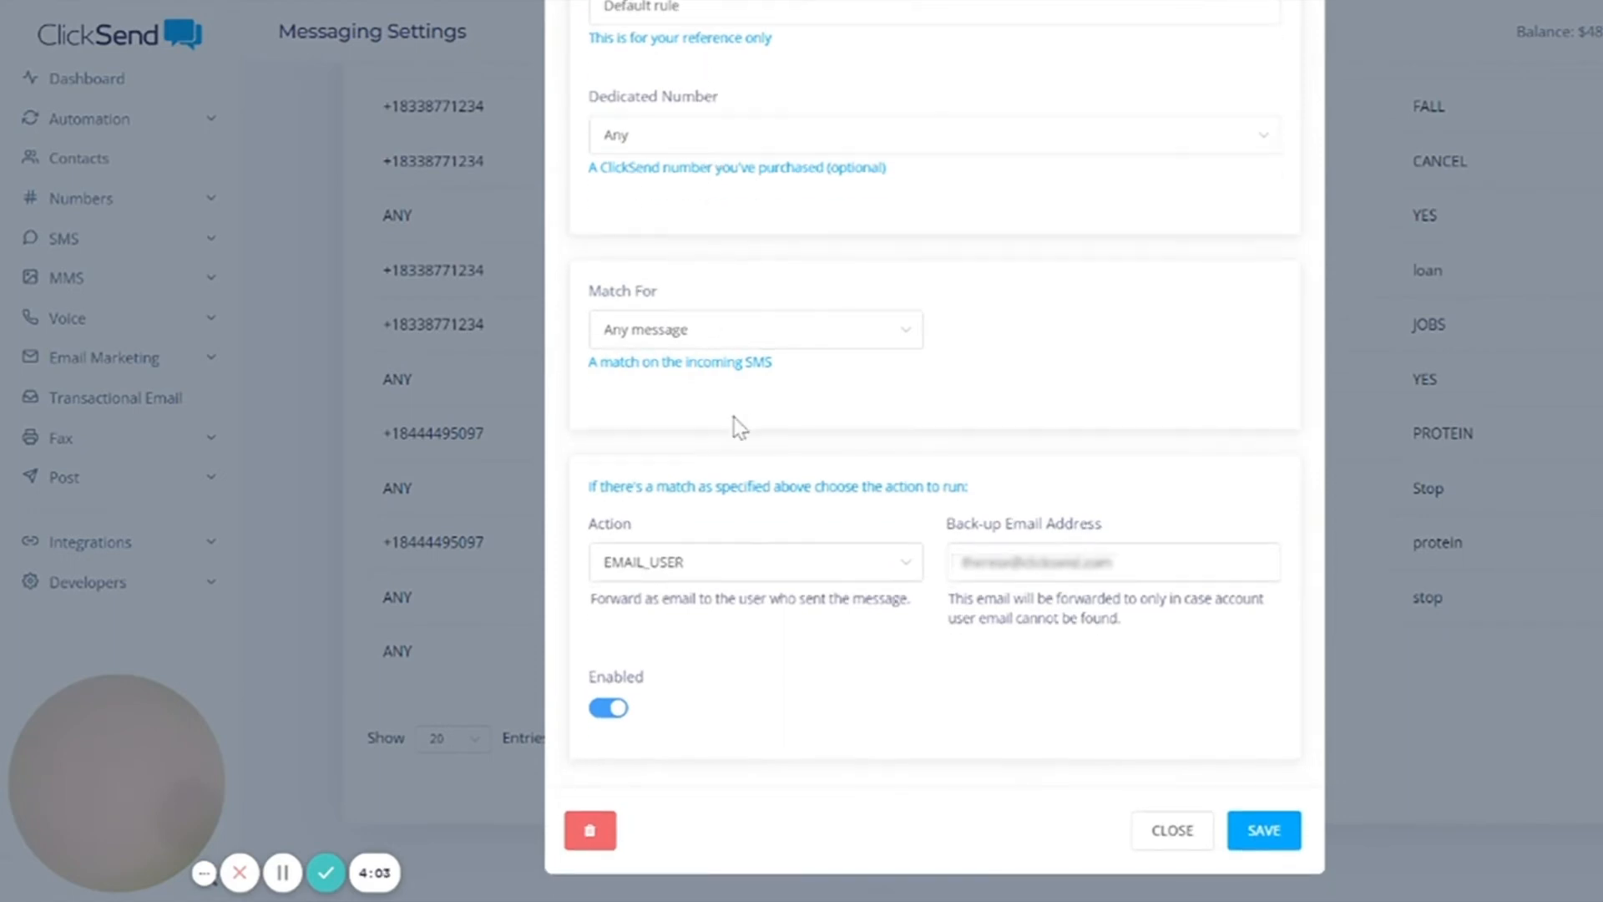
mouse_move(617, 705)
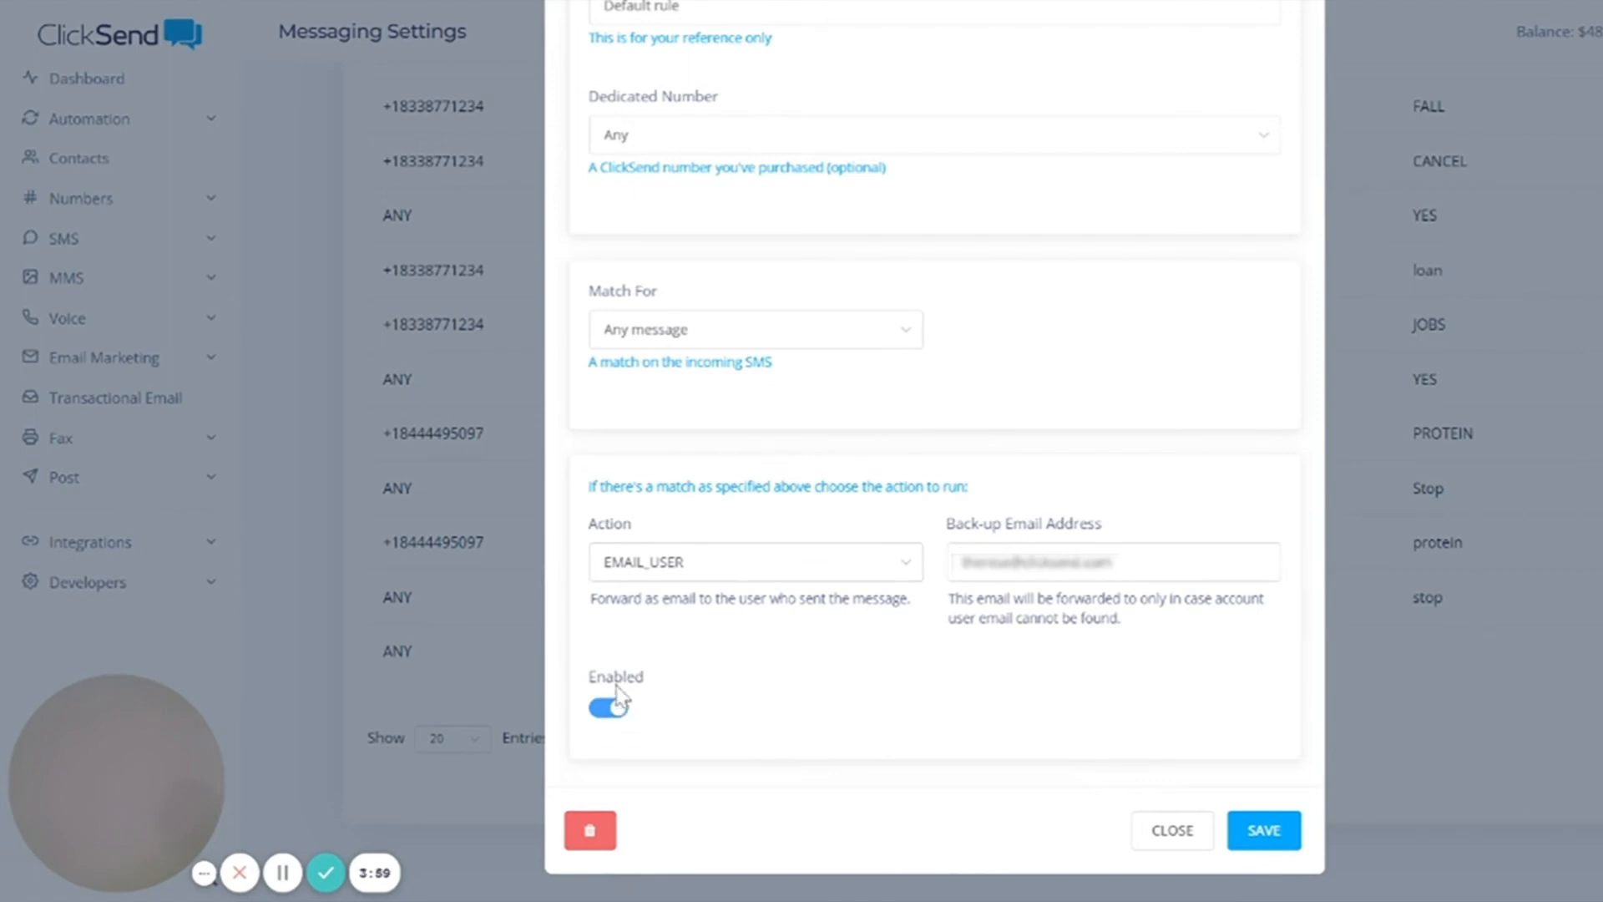
- Switch the Default rule's Enabled toggle off and save it
left_click(608, 707)
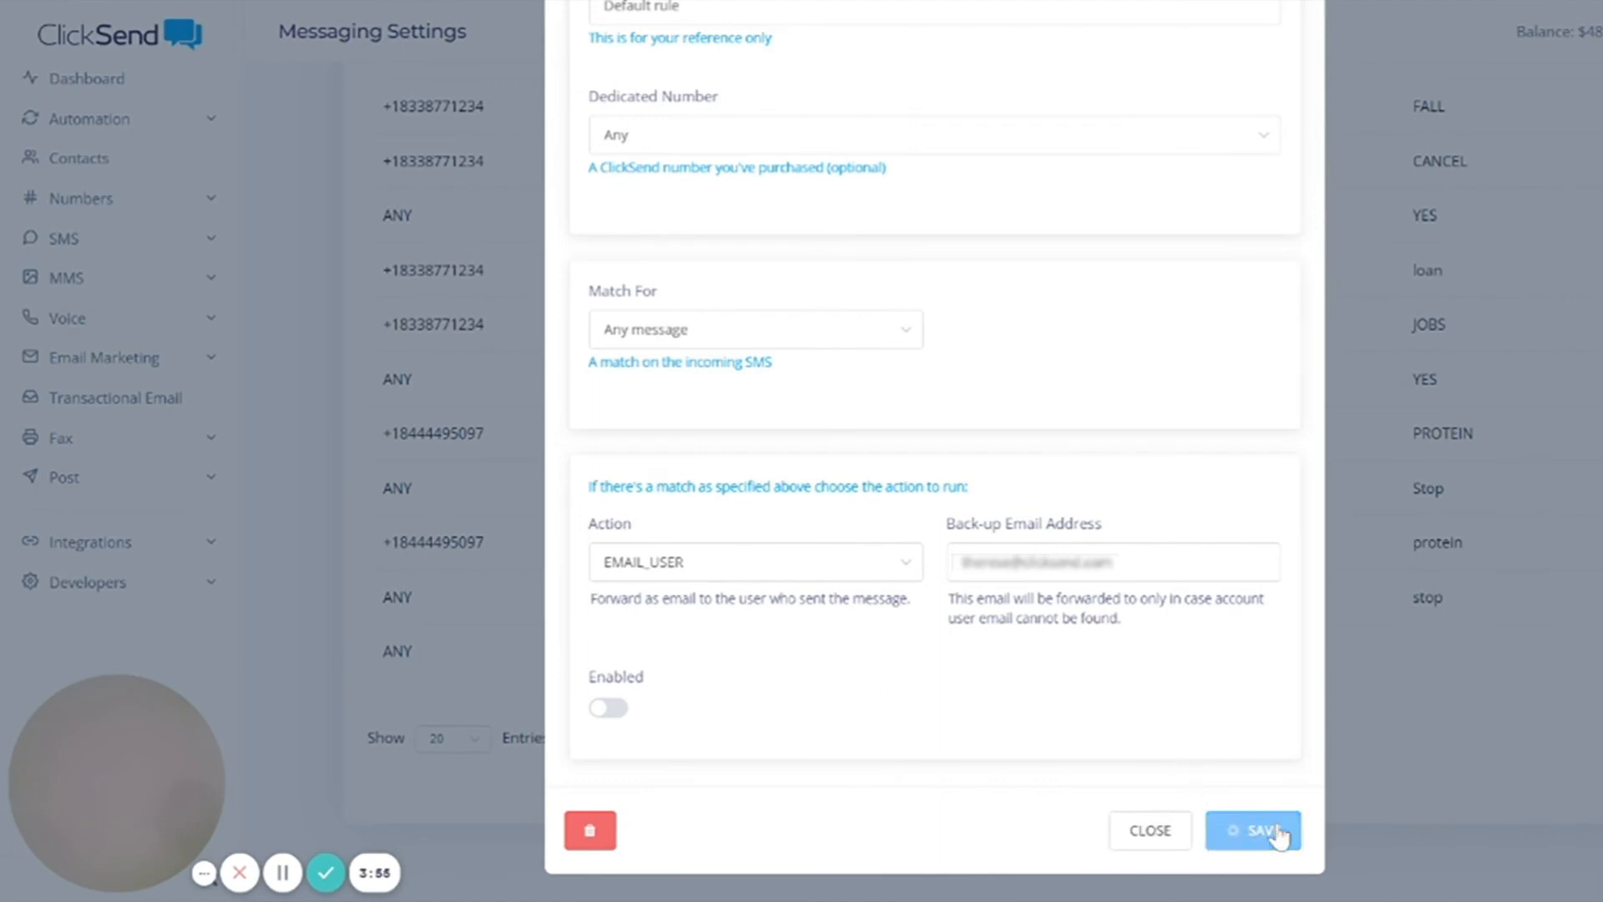
left_click(1254, 830)
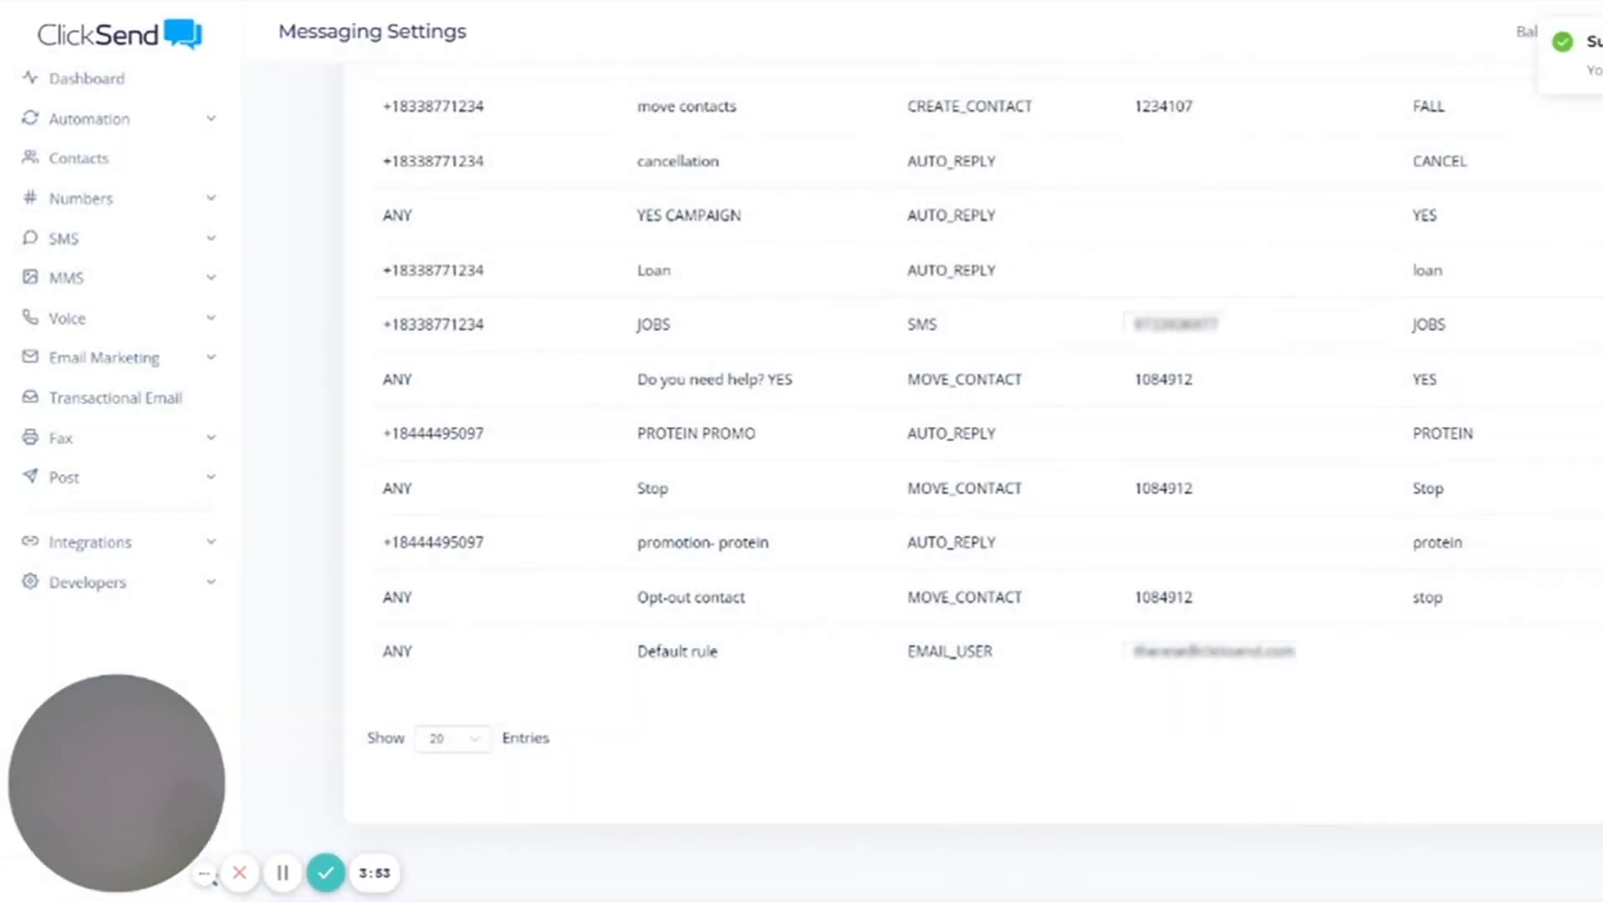